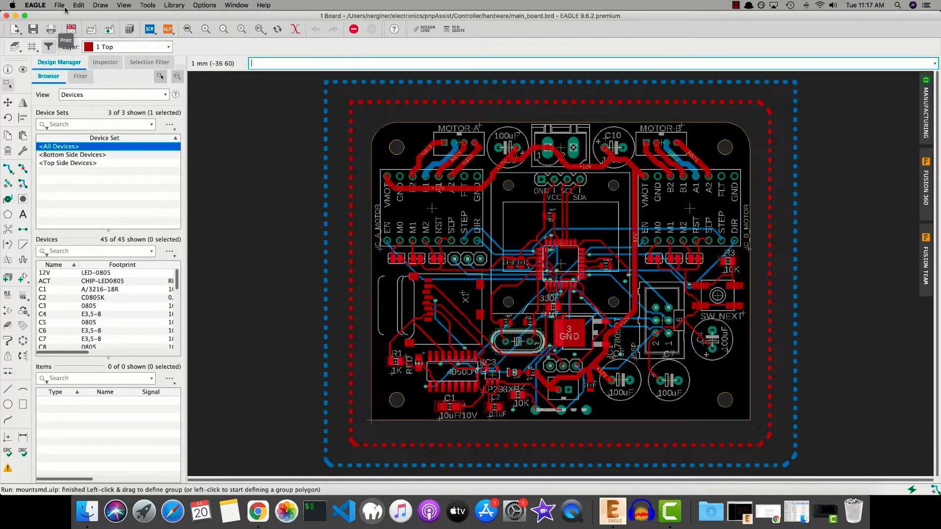
# - Start a Mount SMD export via File > Export, prompting to save main_board.mnt
pyautogui.click(59, 5)
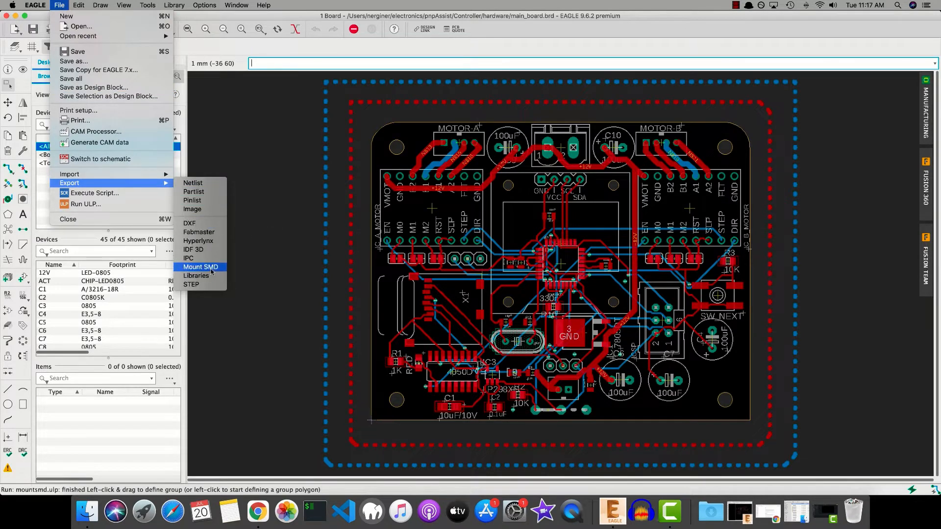
pyautogui.click(200, 267)
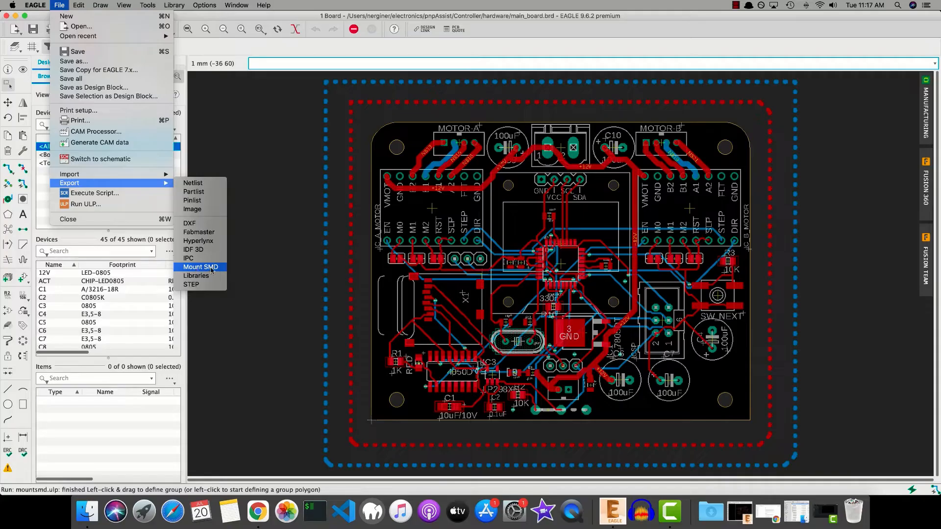
pyautogui.click(200, 267)
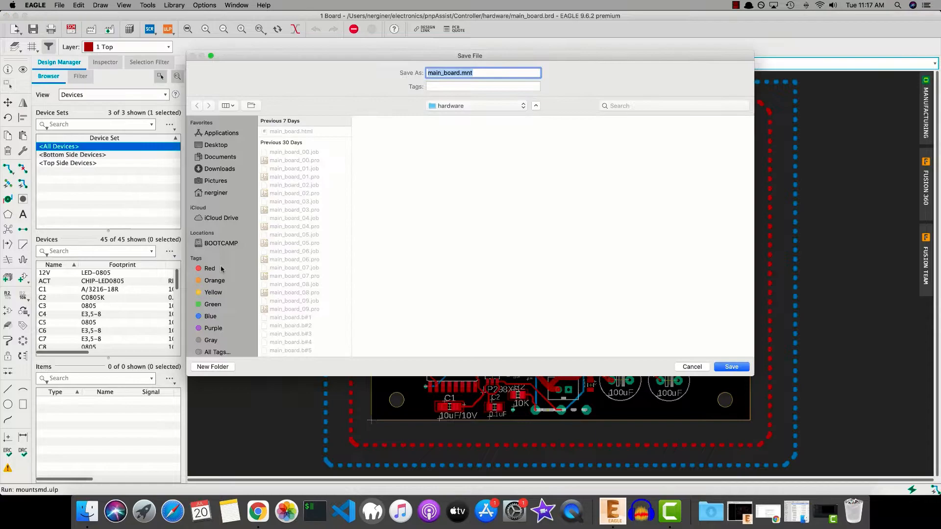